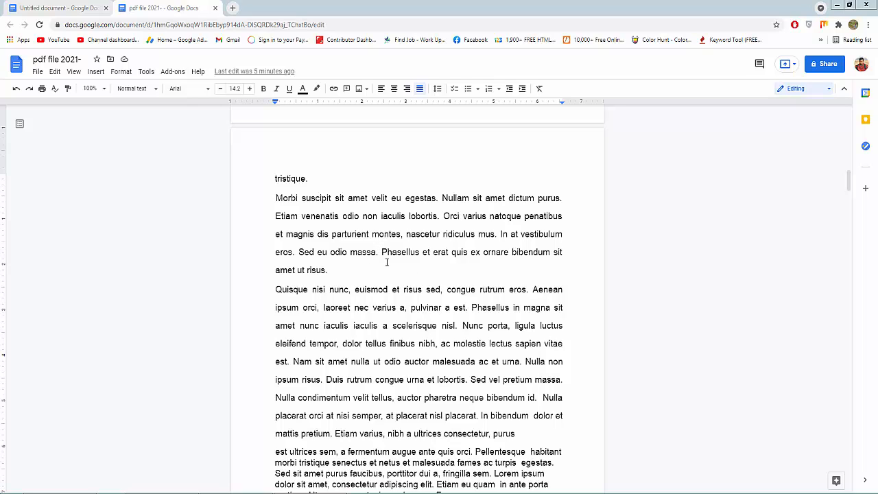
mouse_move(361, 273)
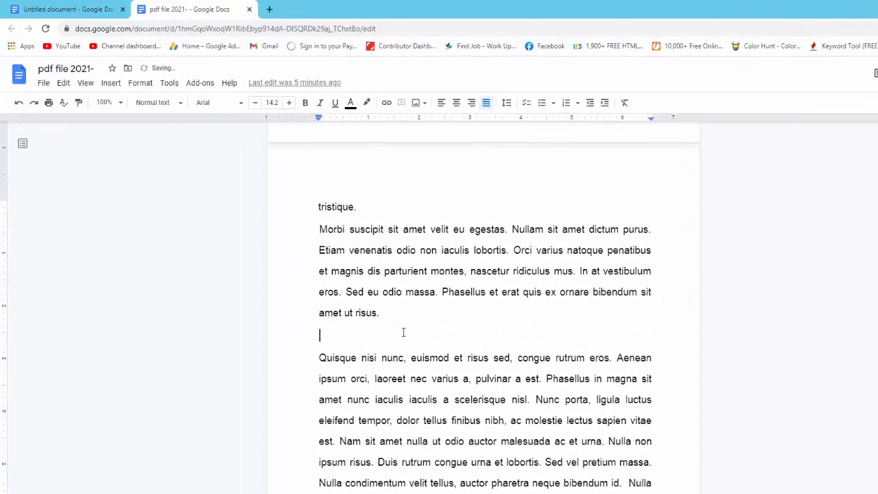
Start inserting the forest lake photo via Insert > Image > Upload from computer.
click(110, 82)
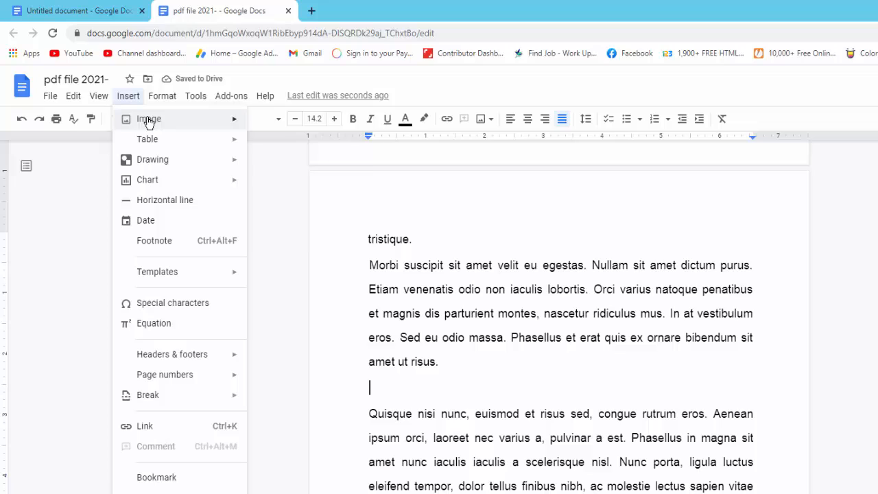
click(149, 119)
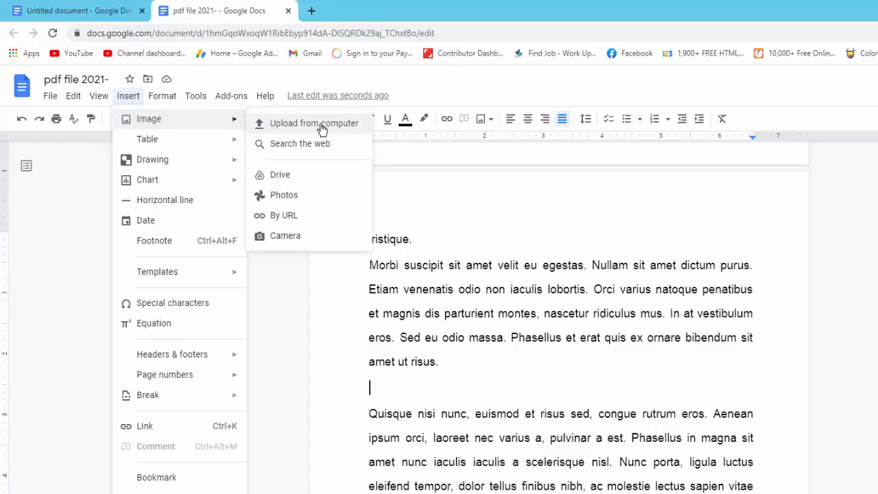
mouse_move(318, 127)
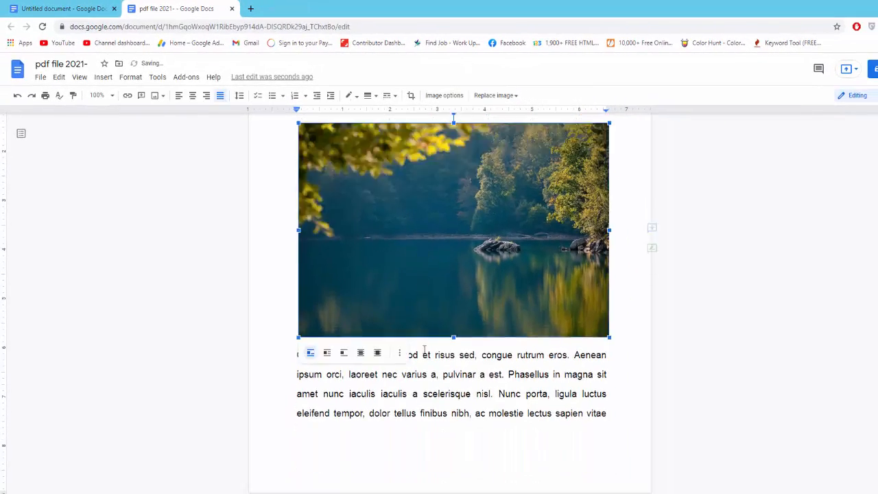
Place the cursor after the 'purus' paragraph and start an image web search.
scroll(down, 3)
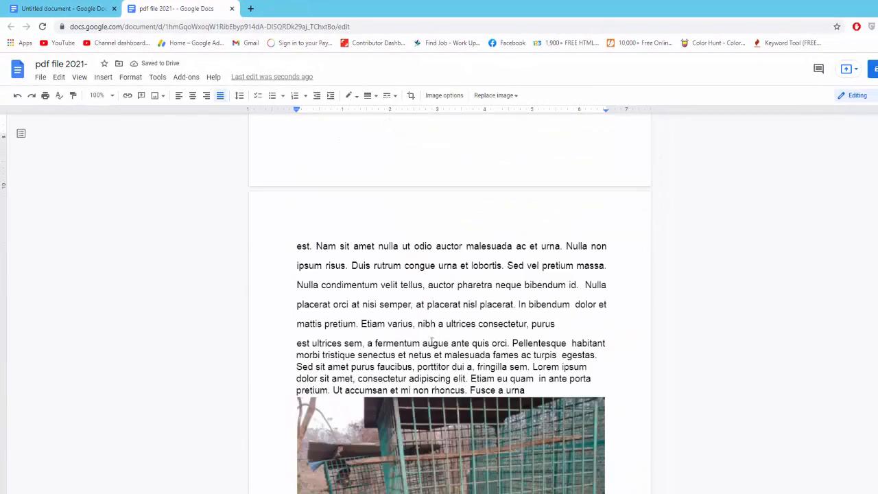
click(559, 324)
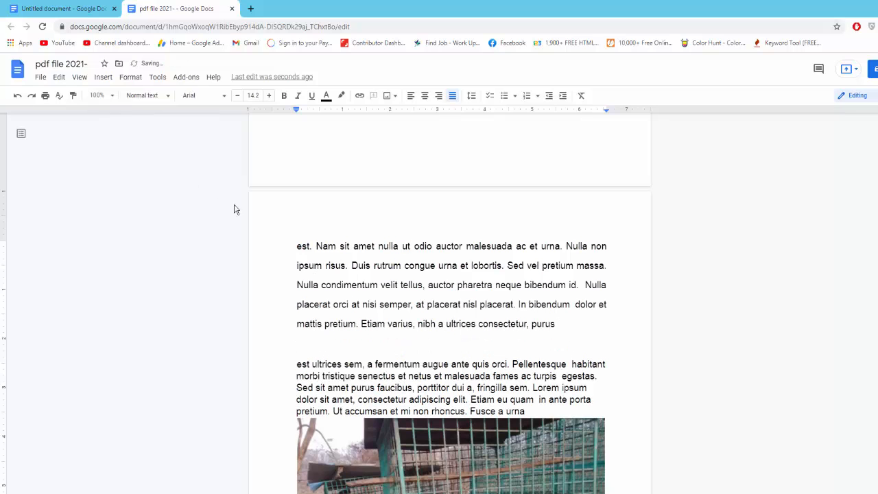
click(102, 76)
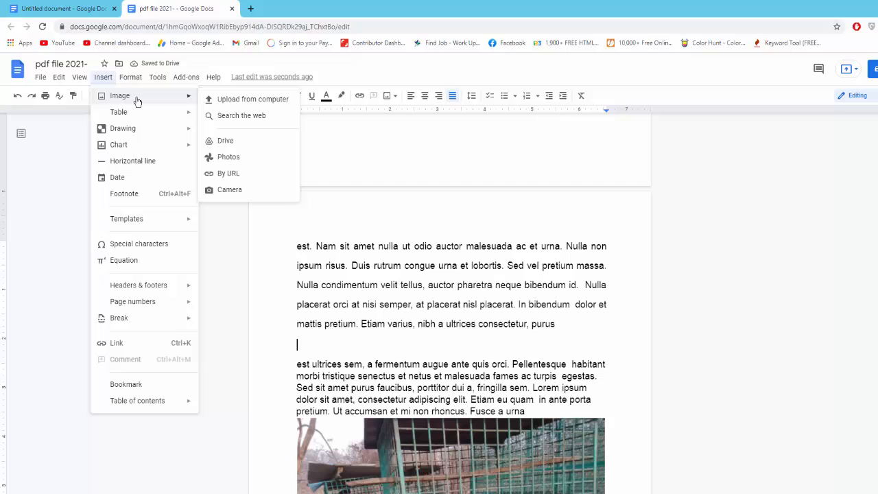
click(131, 77)
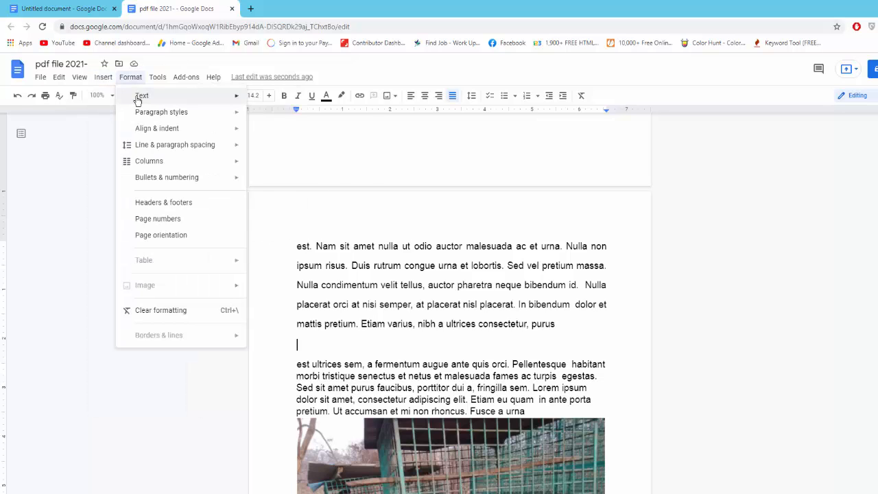
click(103, 76)
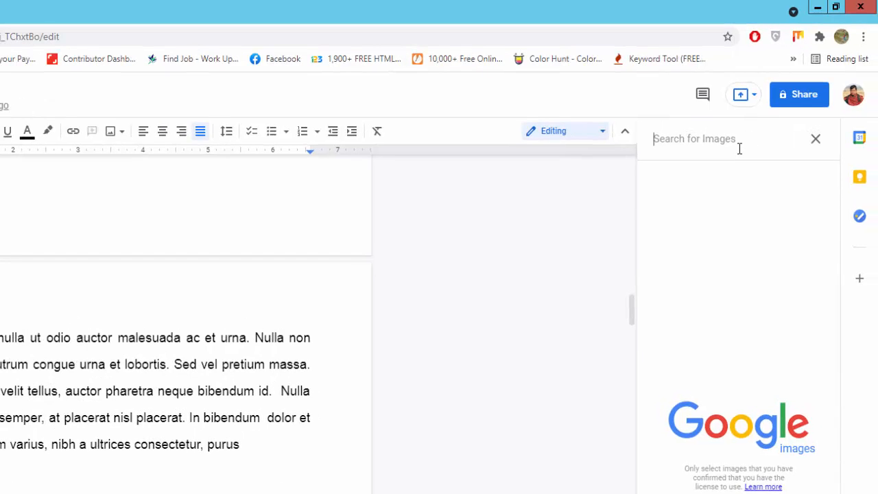
Search images for 'pixelbay' and choose the red foliage photo from the results.
text(pi)
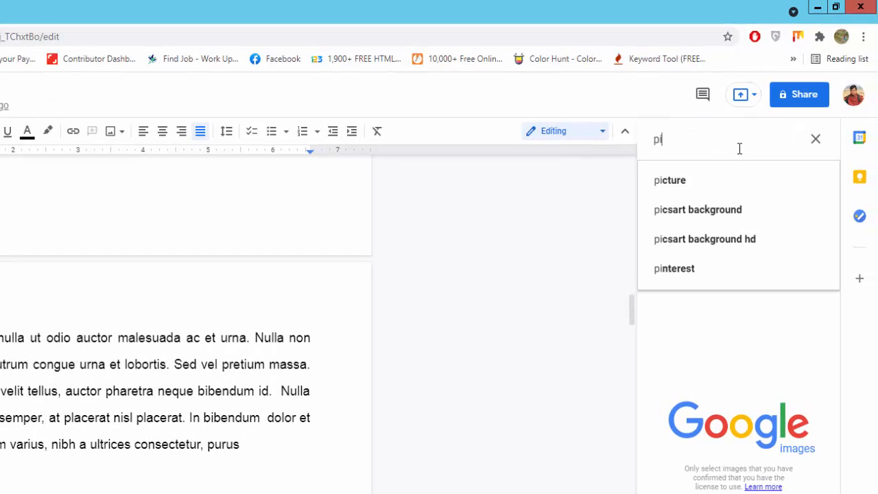
text(pixelbay)
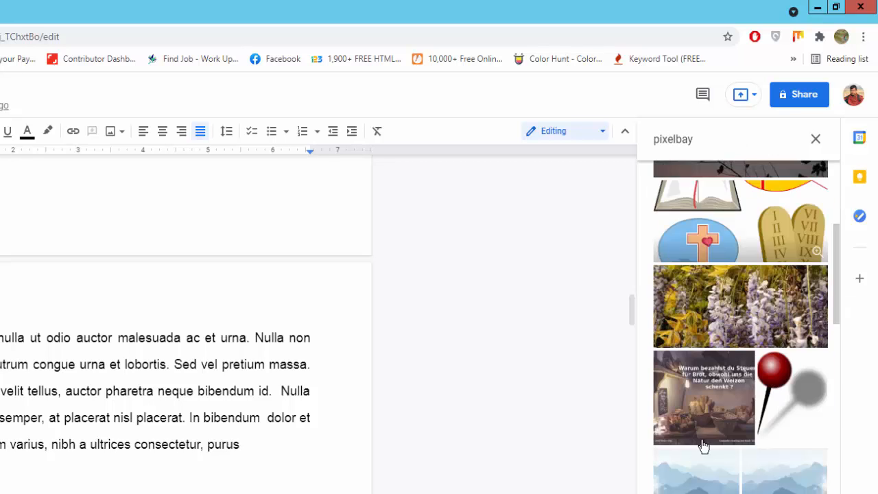
scroll(down, 3)
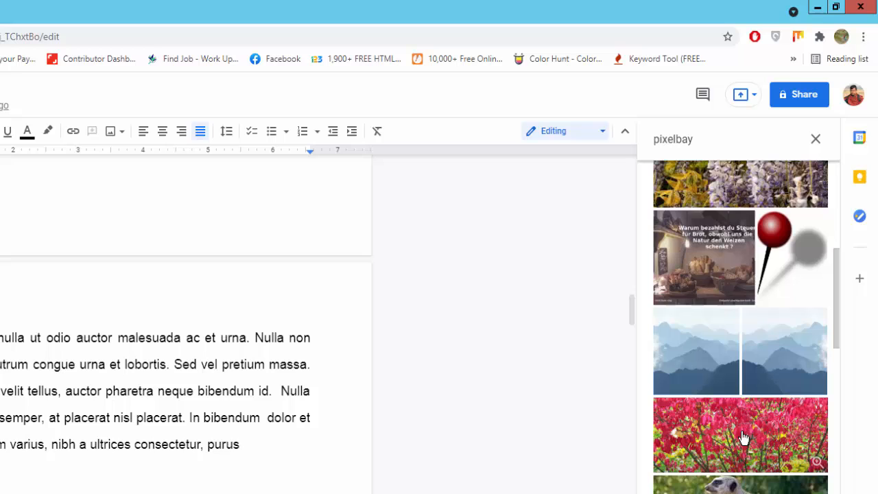
click(742, 436)
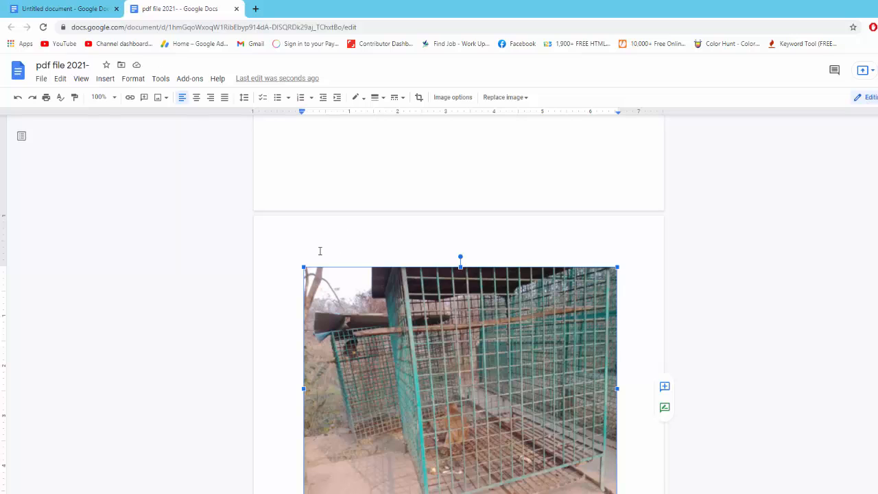
Create a new blank drawing from the Insert menu.
click(105, 78)
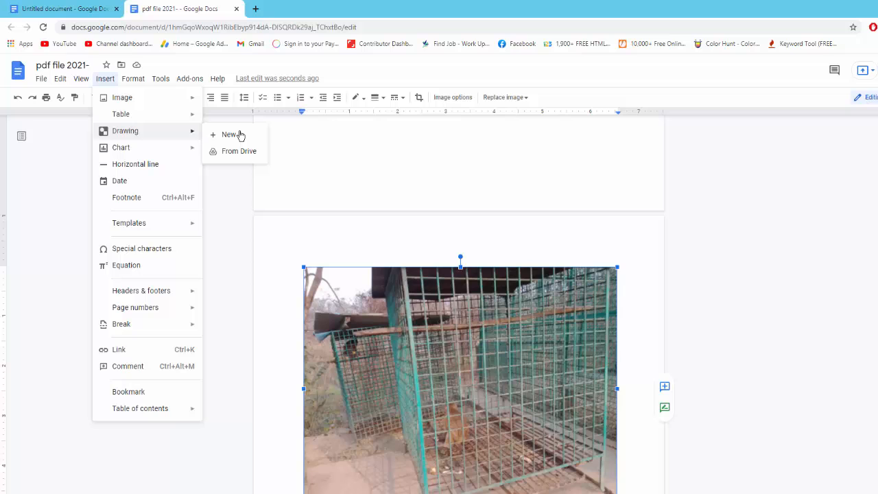
click(229, 134)
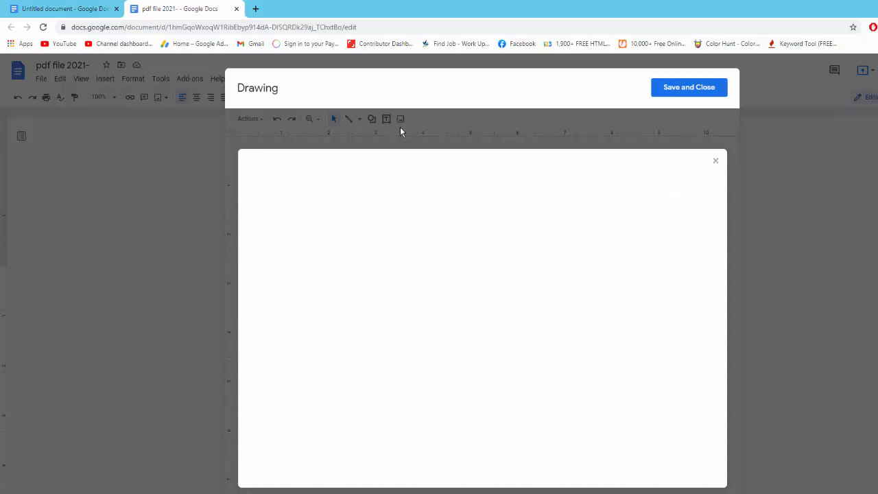
Upload the autumn field JPEG into the drawing and save it into the document.
click(400, 118)
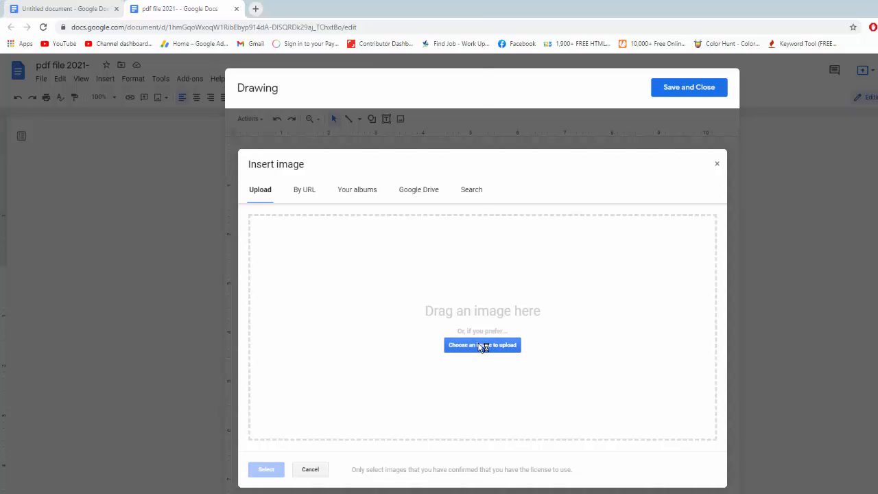
click(482, 345)
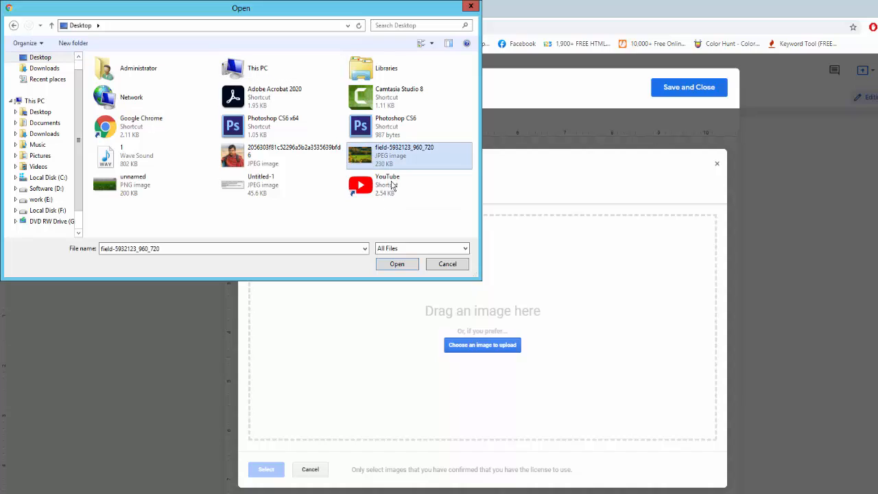
click(396, 264)
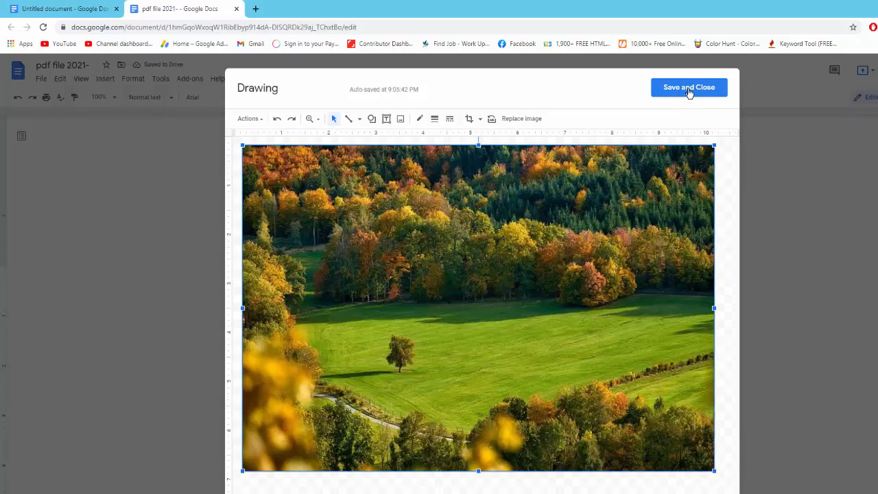
click(689, 88)
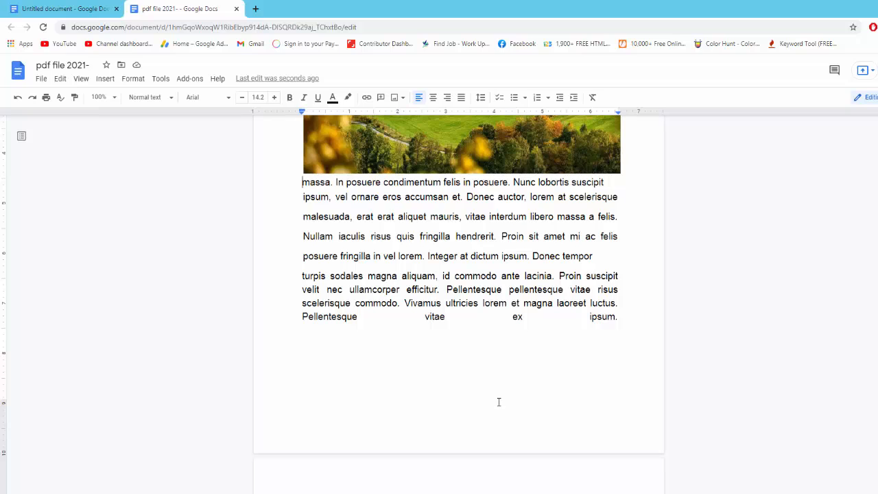
mouse_move(497, 396)
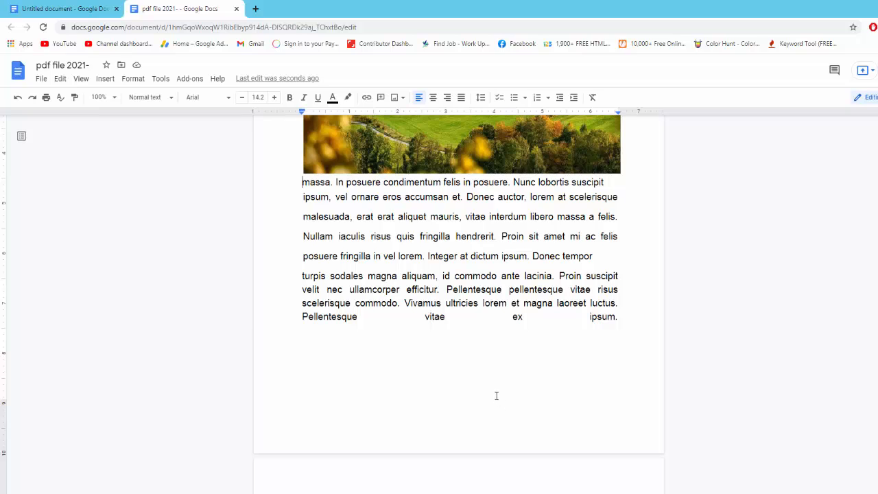